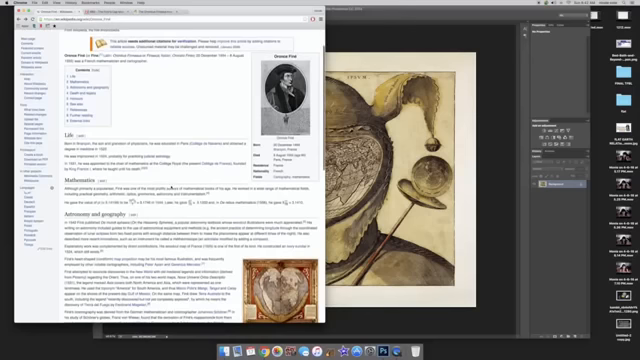
pyautogui.scroll(-3)
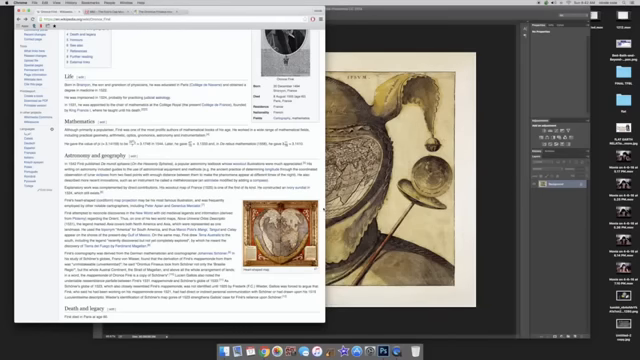
pyautogui.scroll(-3)
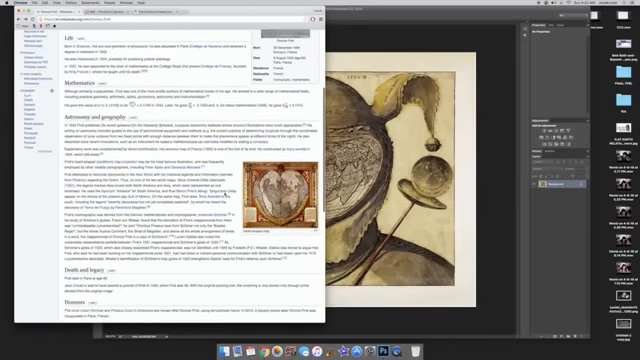
pyautogui.scroll(-3)
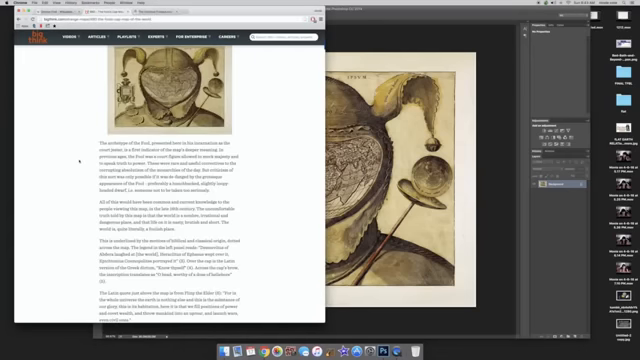
pyautogui.scroll(3)
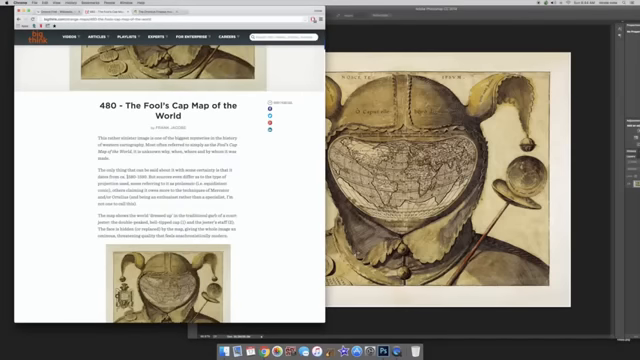
pyautogui.scroll(-3)
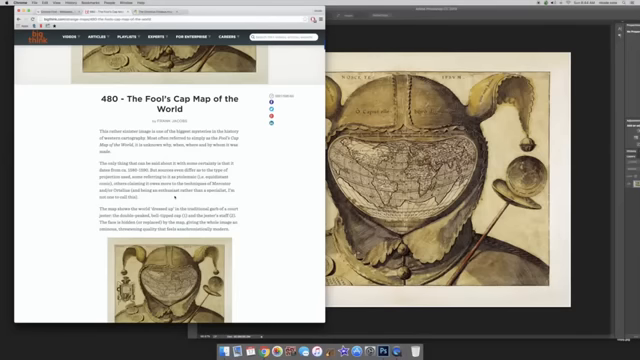
pyautogui.scroll(-3)
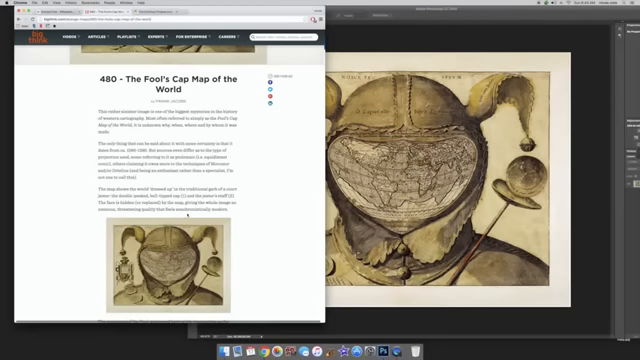
pyautogui.scroll(-3)
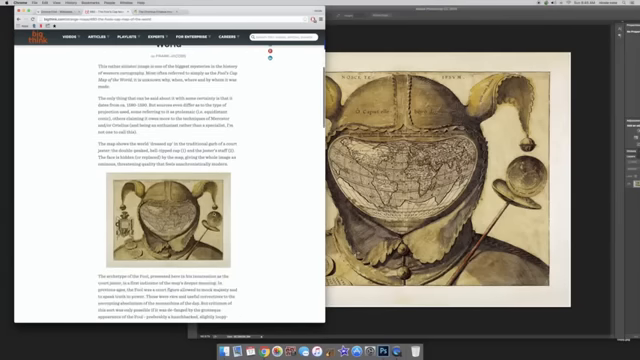
pyautogui.scroll(-3)
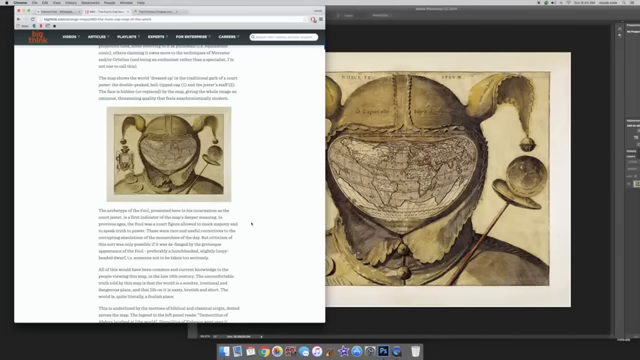
pyautogui.scroll(-3)
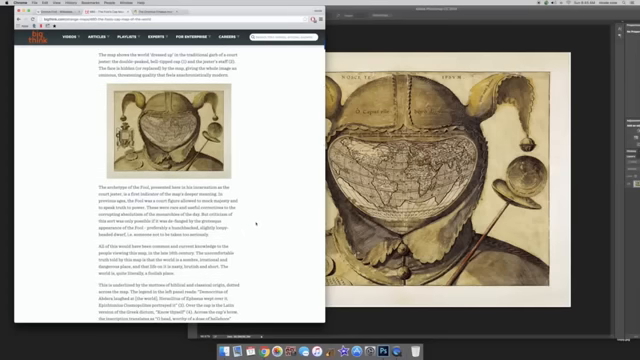
pyautogui.scroll(-3)
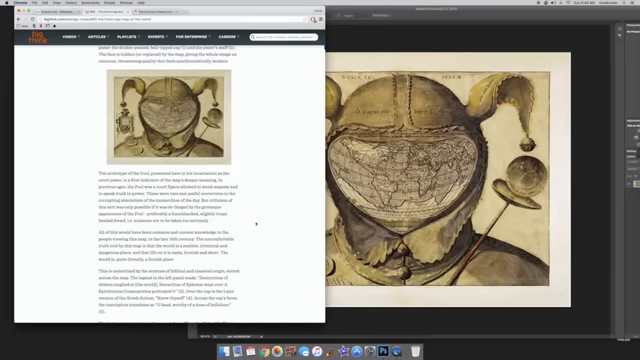
pyautogui.scroll(-3)
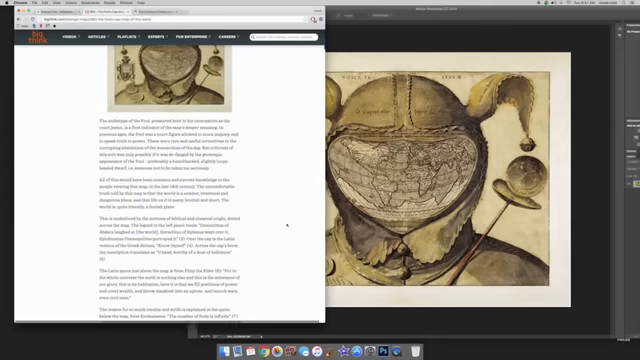
pyautogui.scroll(-3)
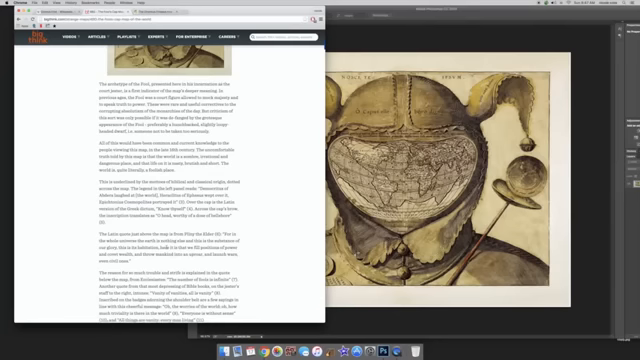
pyautogui.scroll(-3)
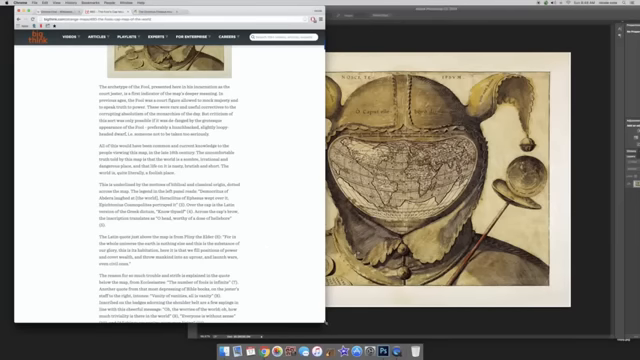
pyautogui.scroll(-3)
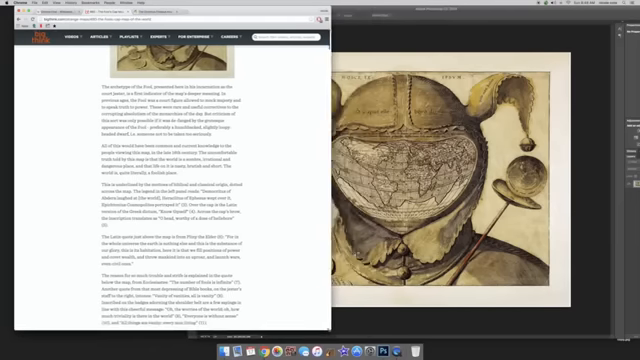
pyautogui.scroll(-3)
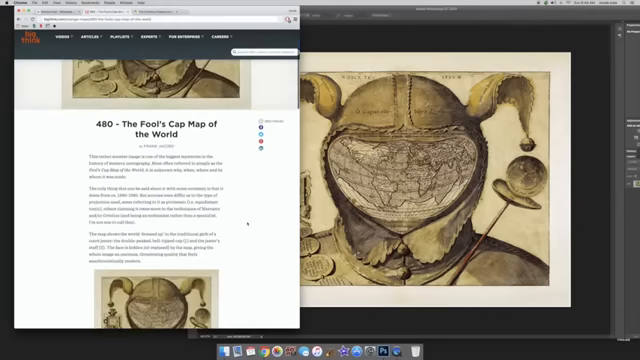
pyautogui.scroll(-3)
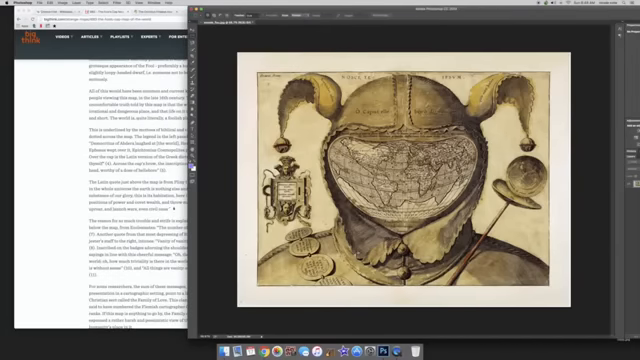
pyautogui.scroll(-3)
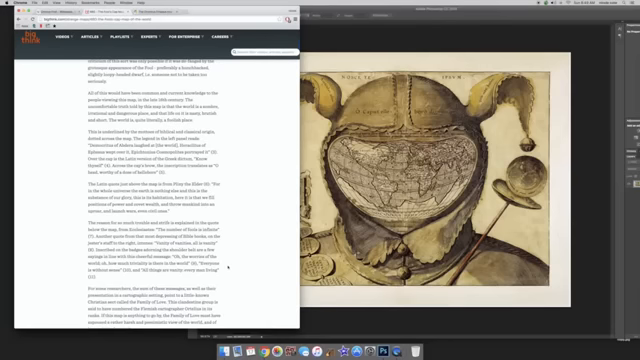
pyautogui.scroll(-3)
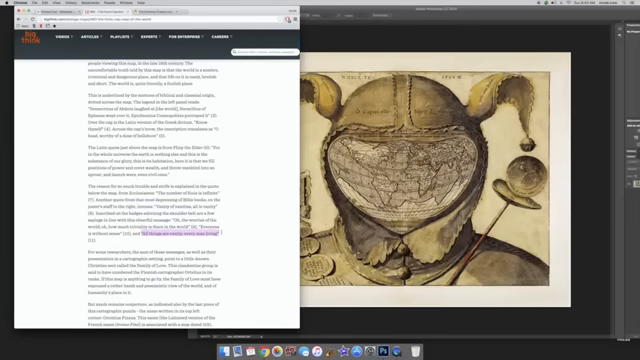
pyautogui.scroll(-3)
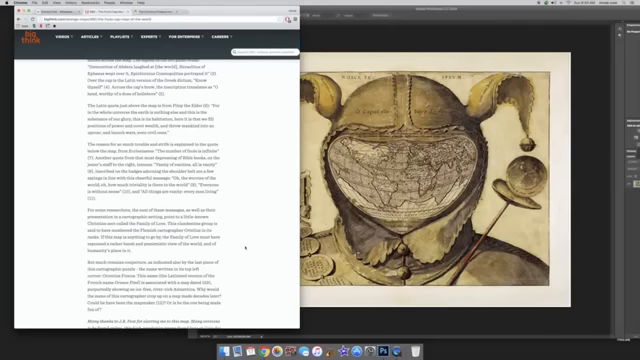
pyautogui.scroll(-3)
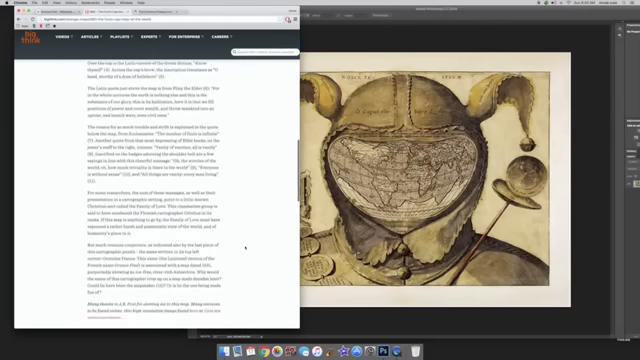
pyautogui.scroll(-3)
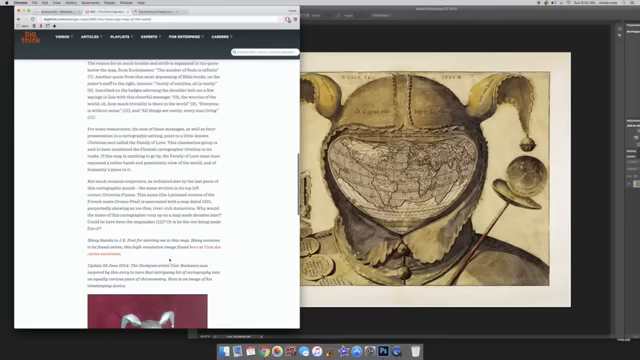
pyautogui.scroll(-3)
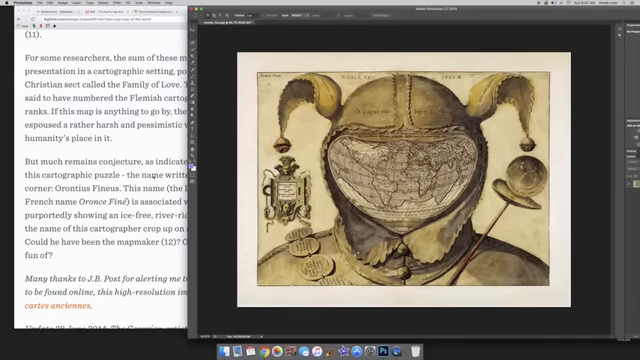
pyautogui.scroll(-3)
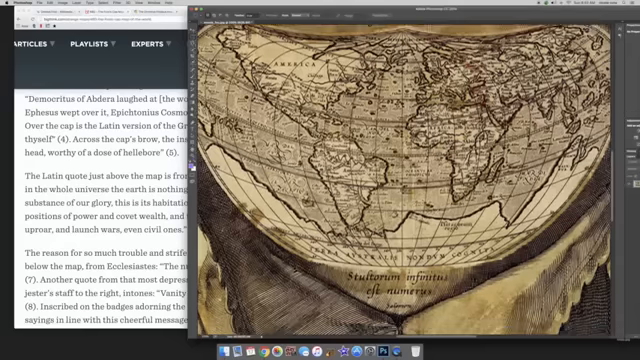
pyautogui.scroll(-3)
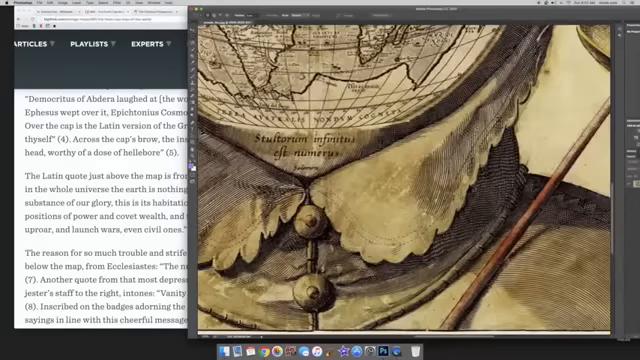
pyautogui.scroll(-3)
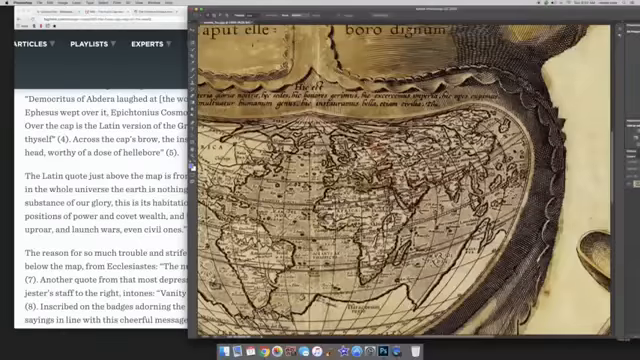